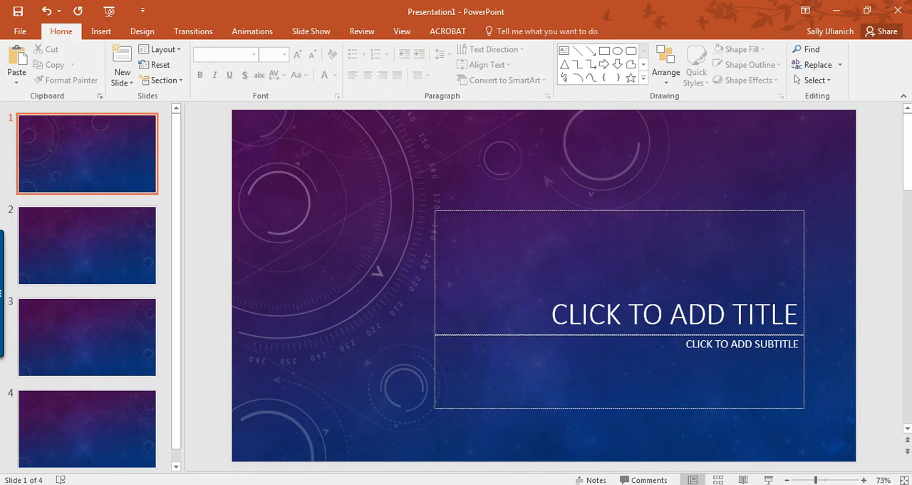
- Reach the Slide Size options on the Design ribbon of the open presentation
click(11, 479)
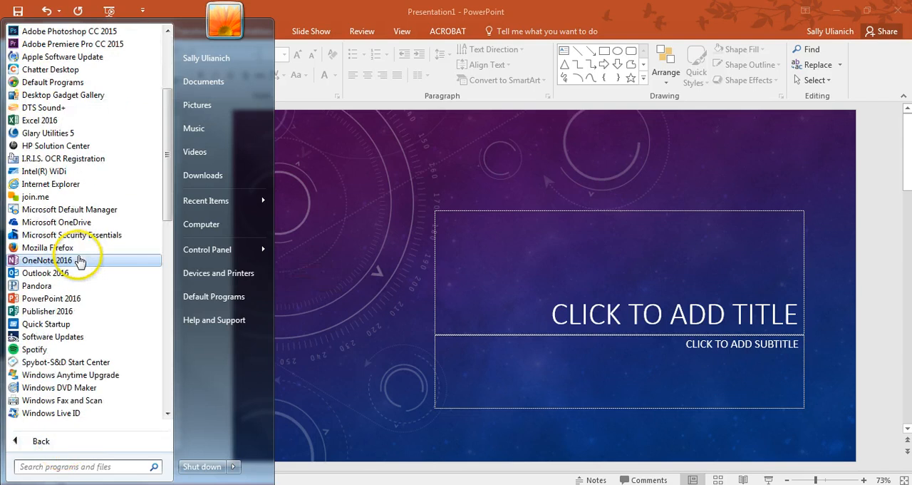
scroll(down, 3)
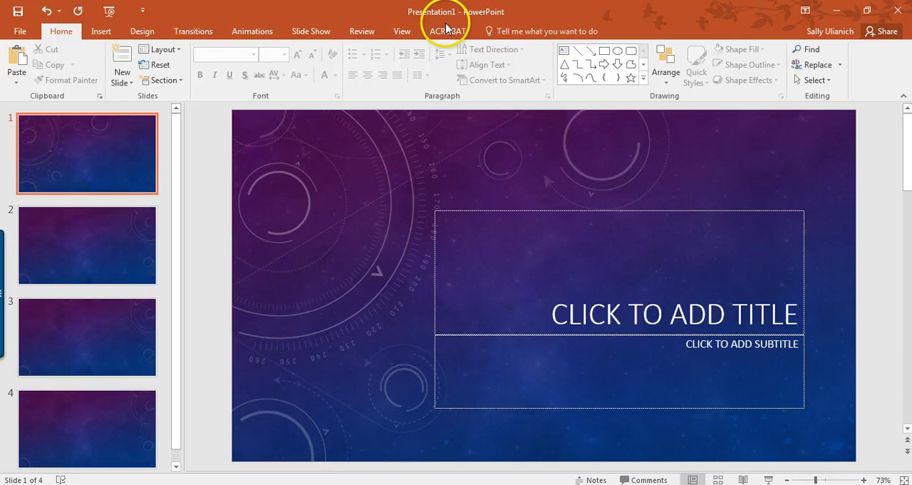
mouse_move(507, 146)
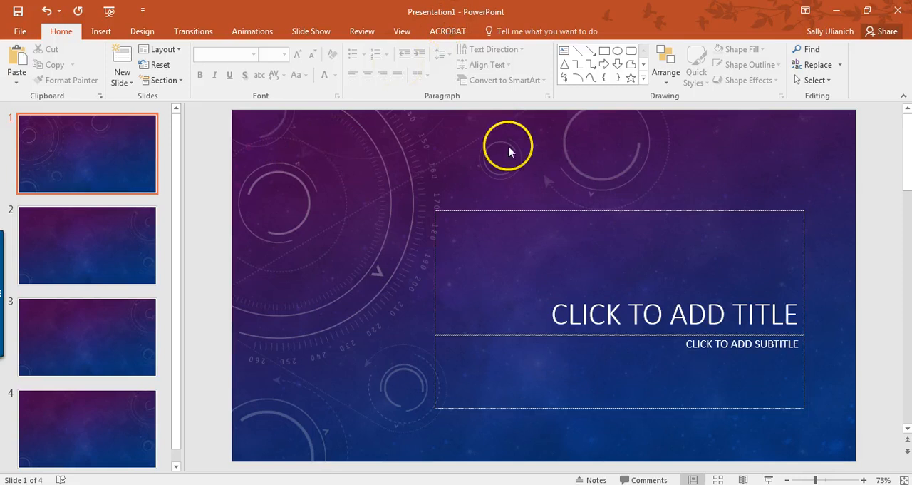
mouse_move(790, 219)
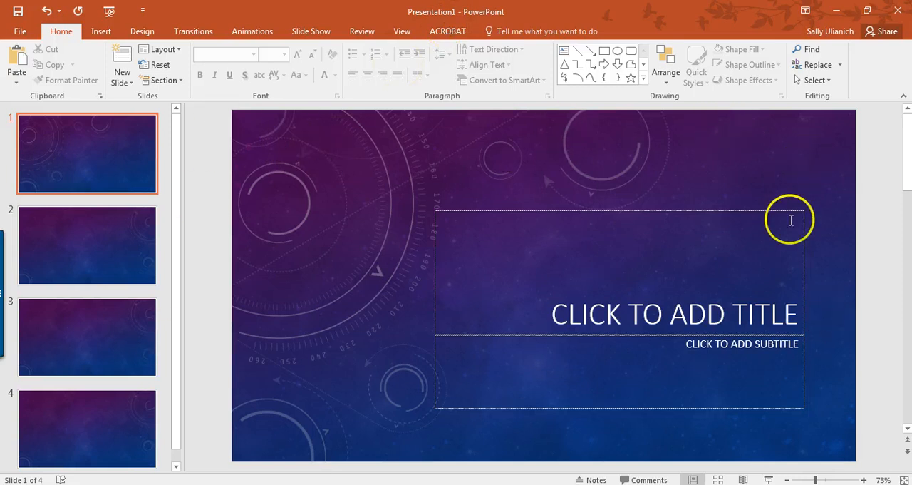
mouse_move(331, 143)
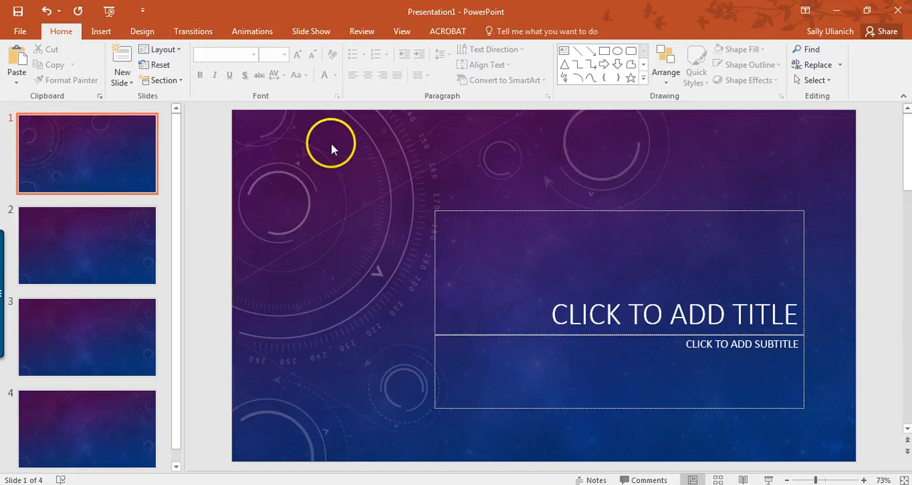
mouse_move(388, 300)
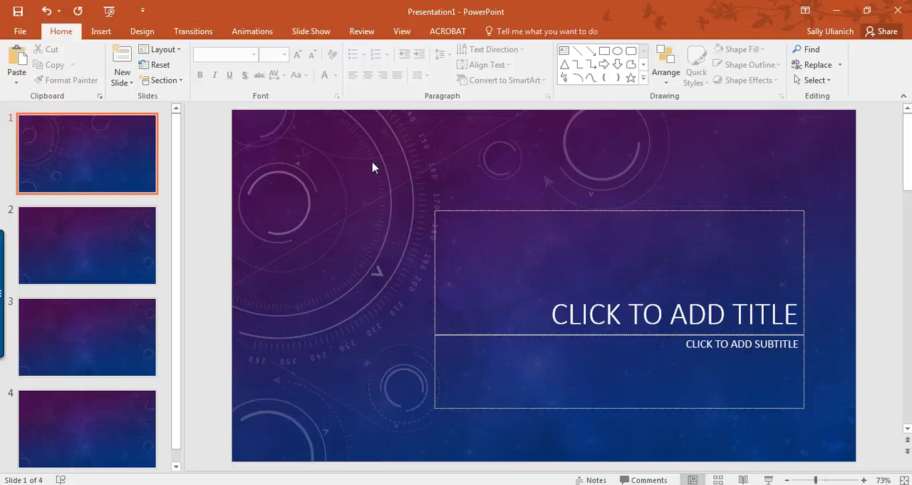
mouse_move(162, 108)
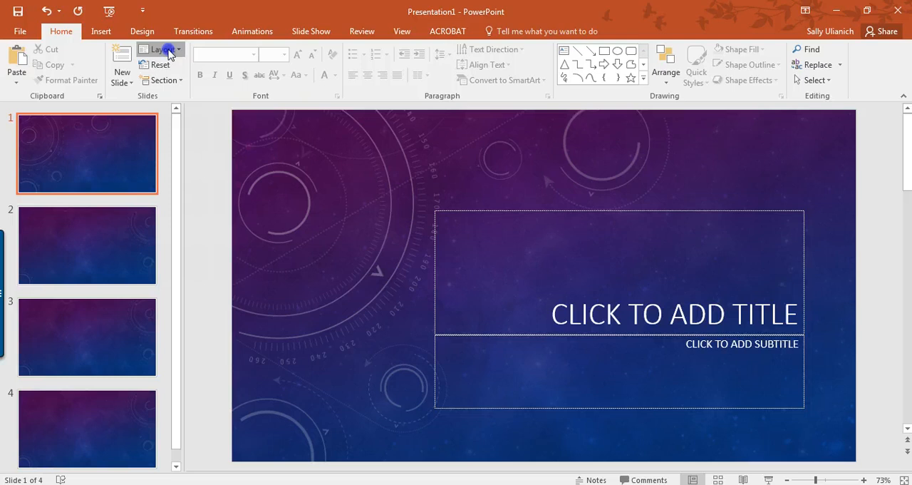
click(159, 48)
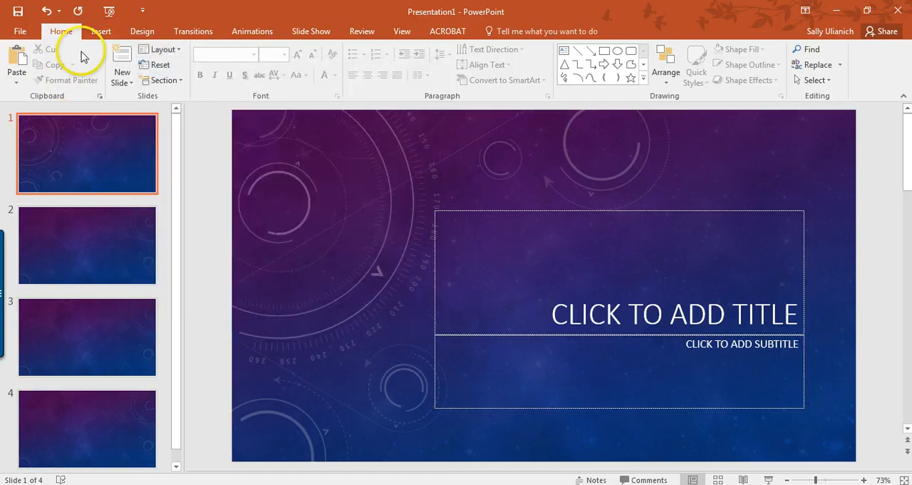
click(143, 31)
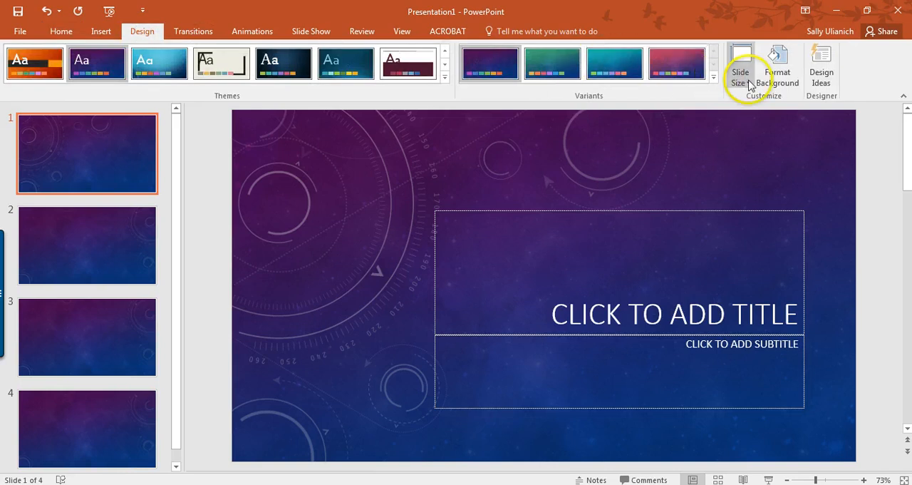
click(741, 69)
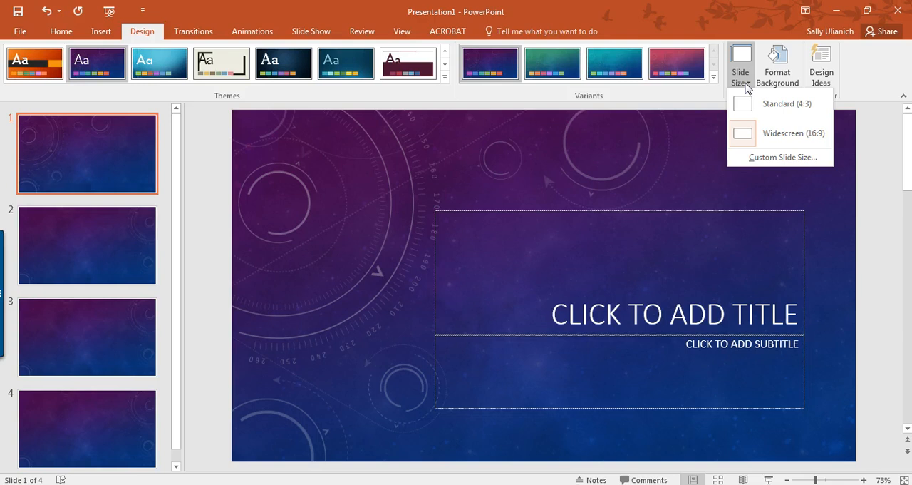
mouse_move(783, 157)
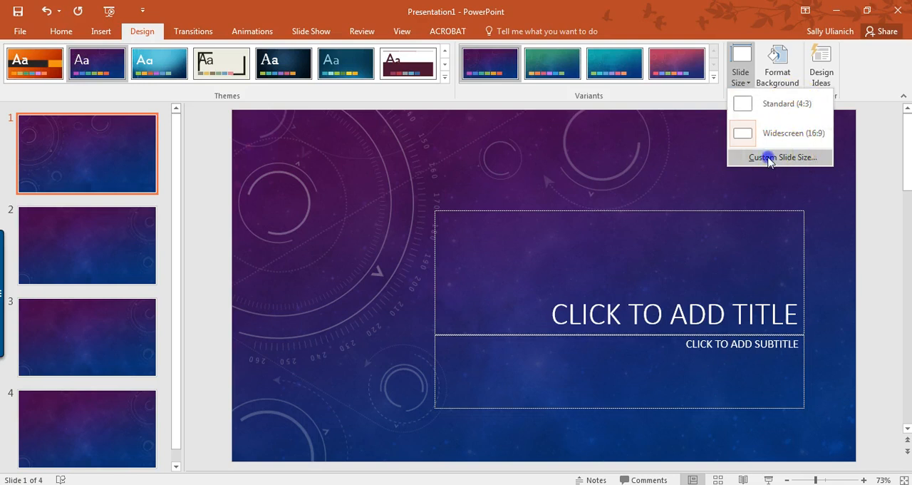
- Choose a custom slide size with Portrait orientation, 7.5 in wide by 13.333 in tall
click(781, 156)
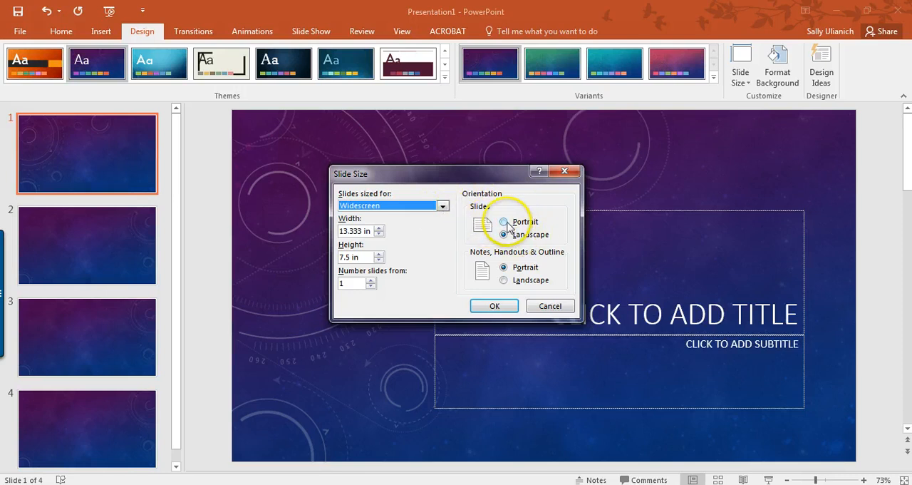
click(505, 223)
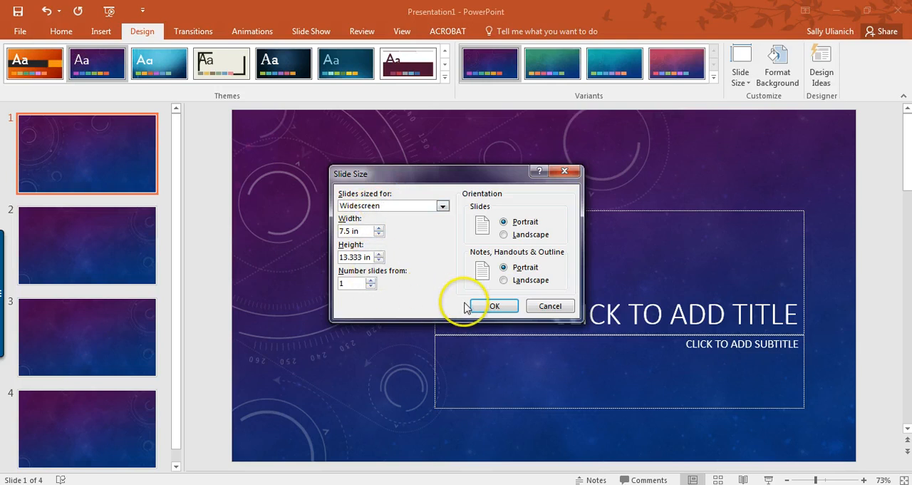
- Confirm the portrait size so the Maximize / Ensure Fit prompt appears
click(494, 305)
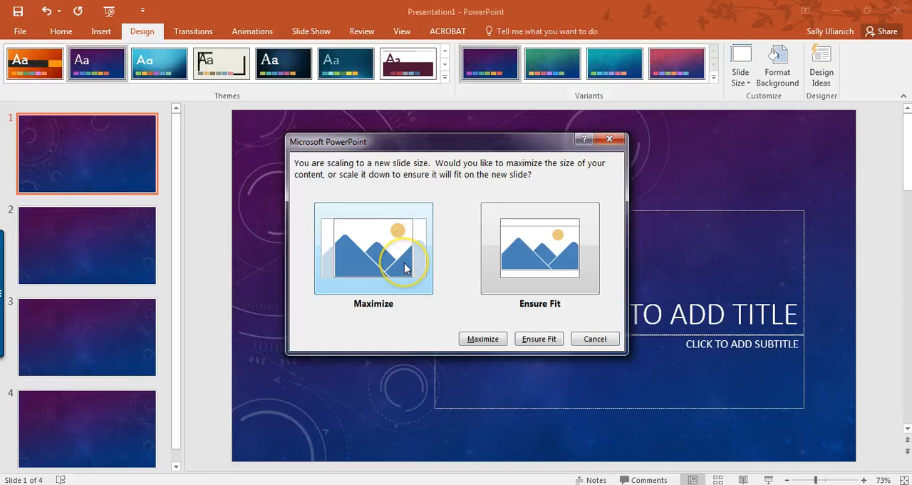
mouse_move(430, 251)
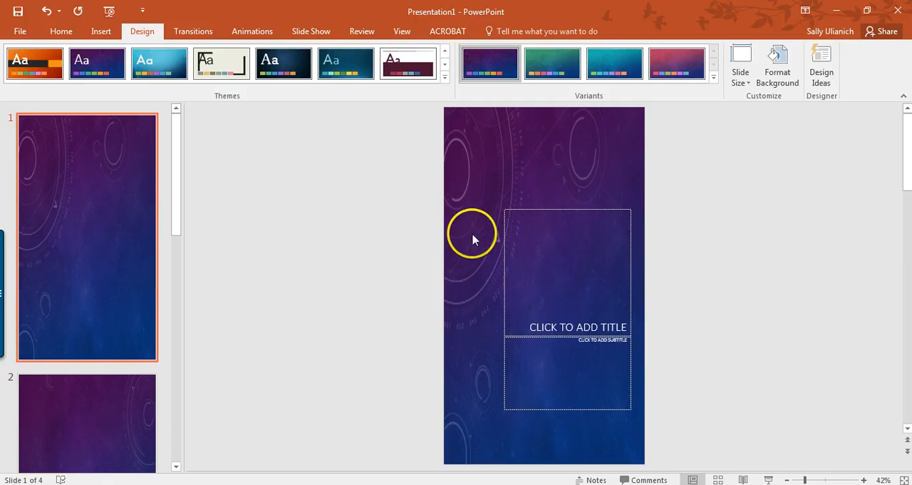
mouse_move(439, 245)
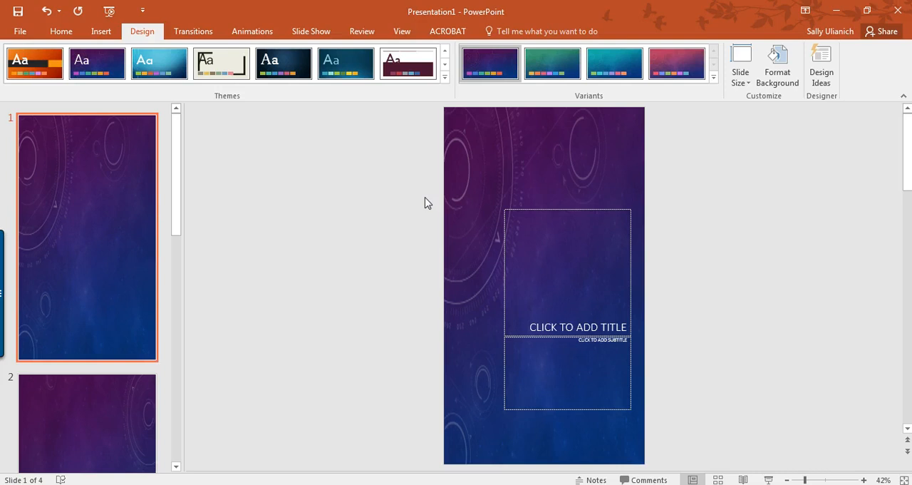
mouse_move(392, 154)
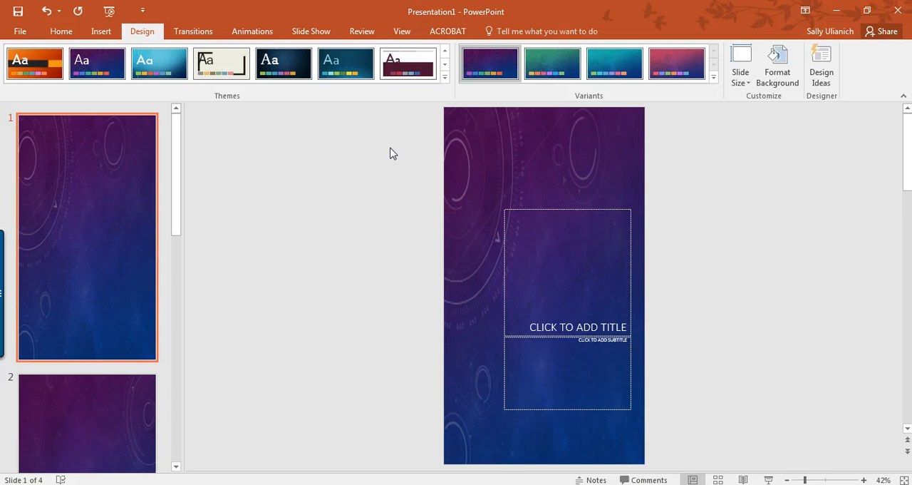